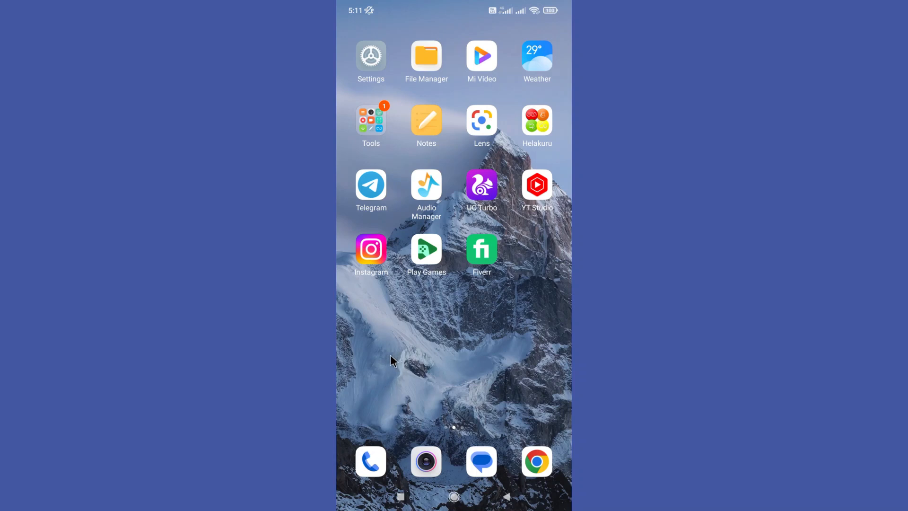
{"action": "mouse_move", "coordinate": [382, 363]}
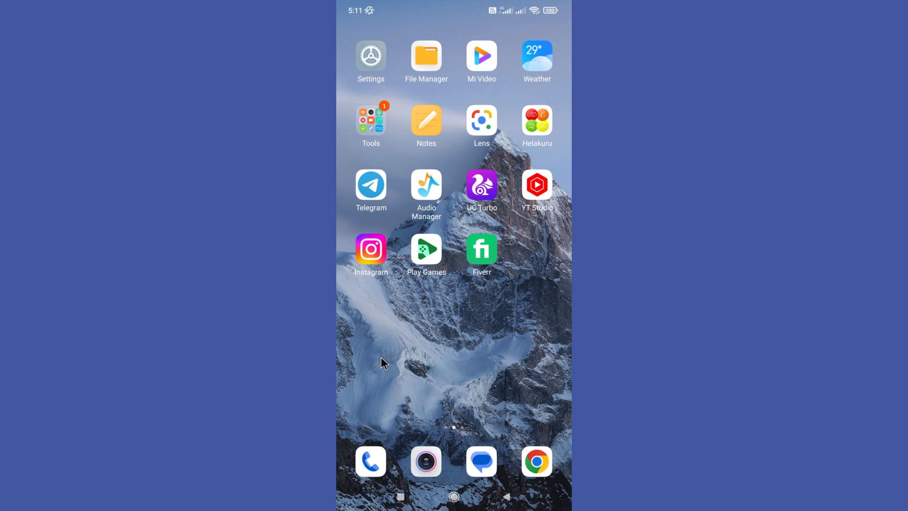
Step: Open device Settings and go to the Apps section
{"action": "left_click", "coordinate": [371, 57]}
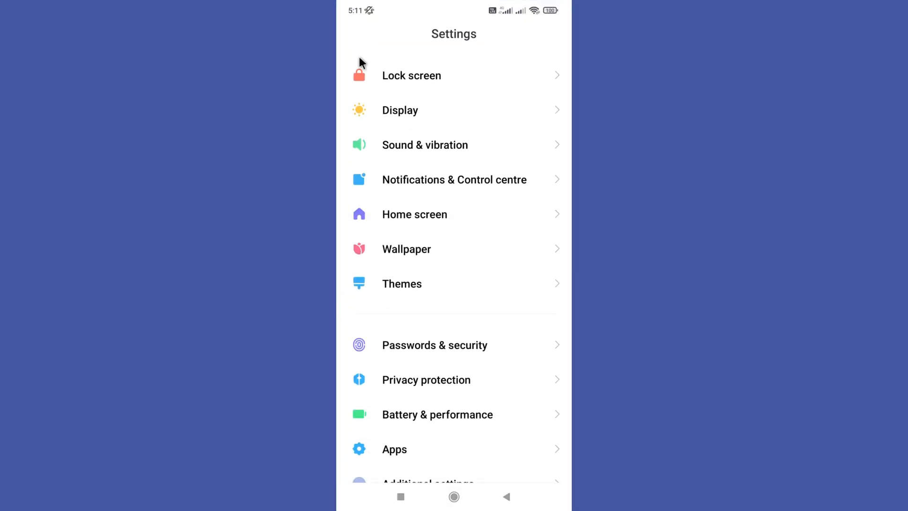
{"action": "scroll", "scroll_direction": "down", "scroll_amount": 3}
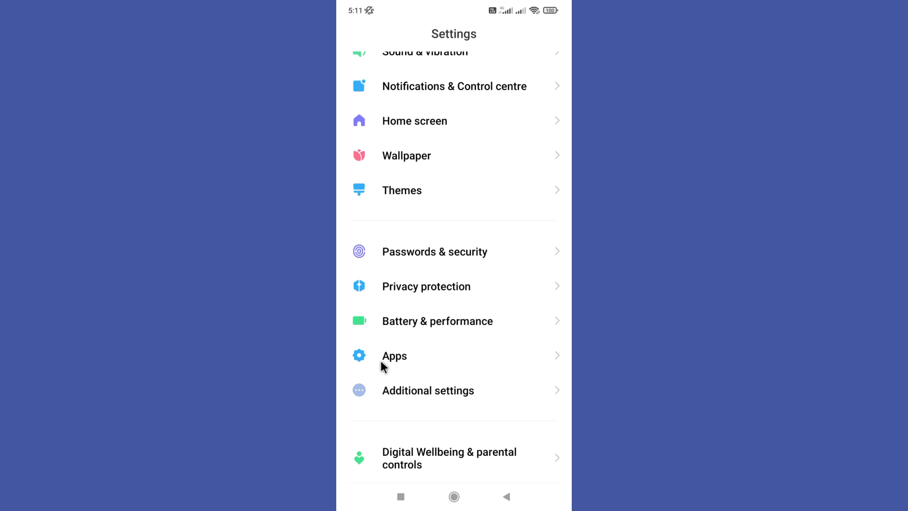
{"action": "left_click", "coordinate": [394, 355]}
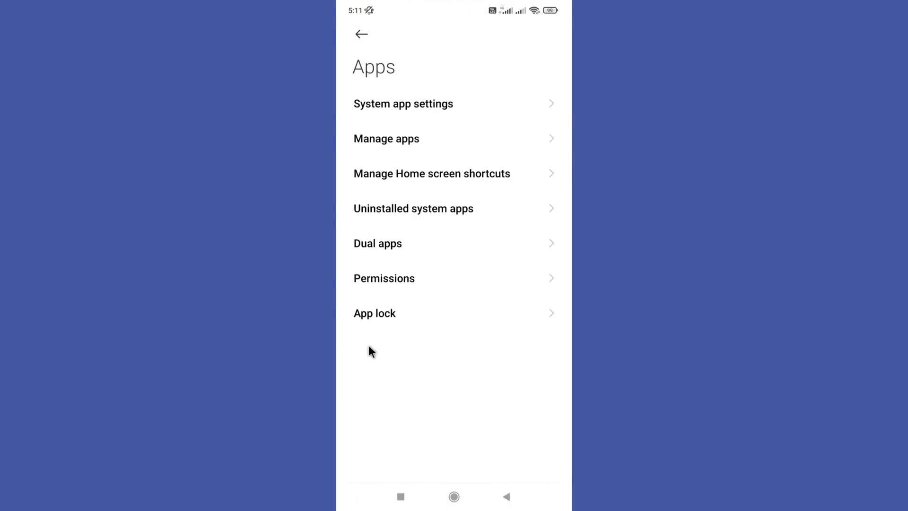
{"action": "mouse_move", "coordinate": [372, 129]}
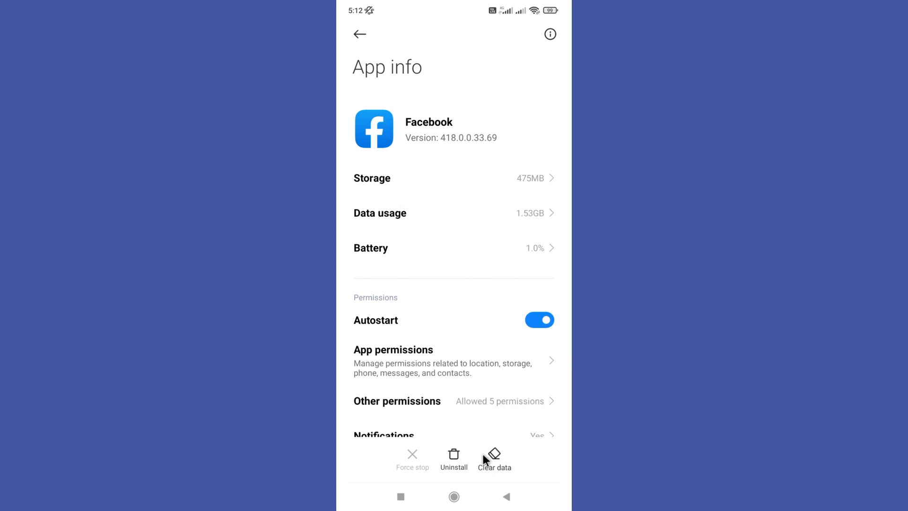
Step: Clear only Facebook's cache and confirm, reducing storage from 475MB to 460MB
{"action": "left_click", "coordinate": [494, 457]}
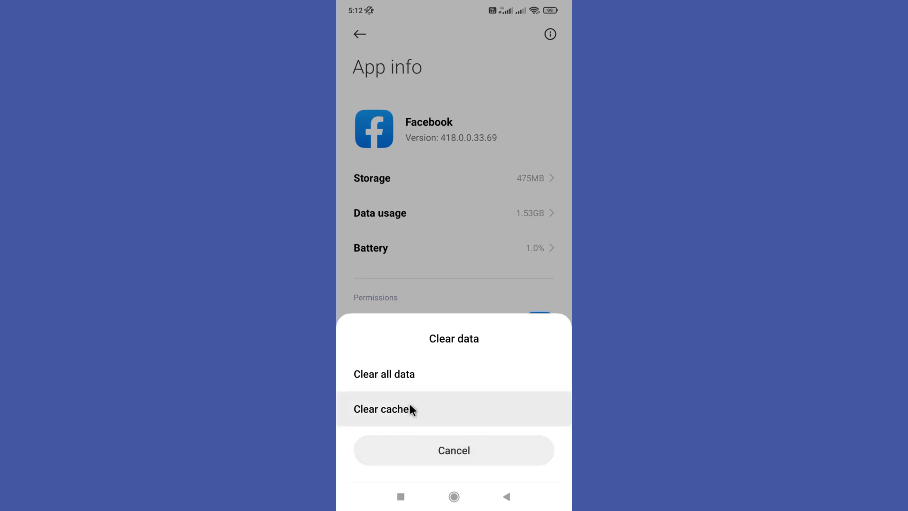
{"action": "left_click", "coordinate": [381, 408]}
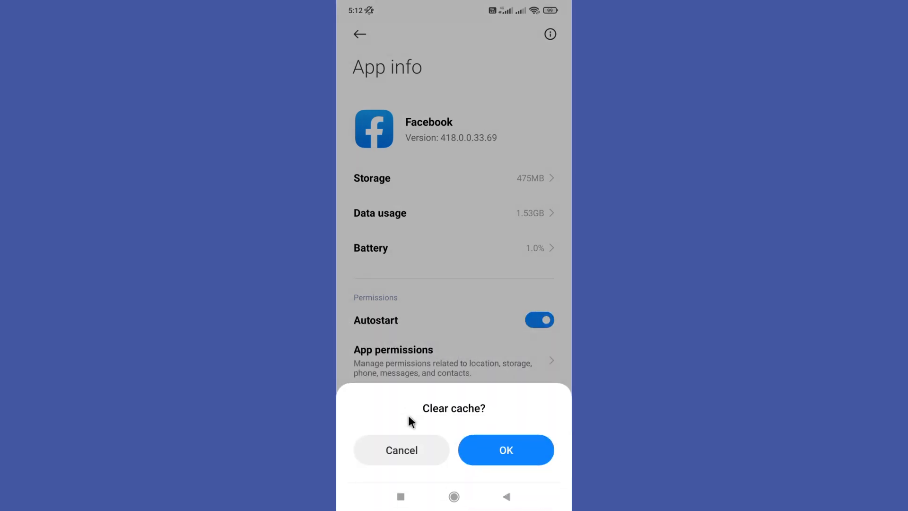
{"action": "mouse_move", "coordinate": [504, 463]}
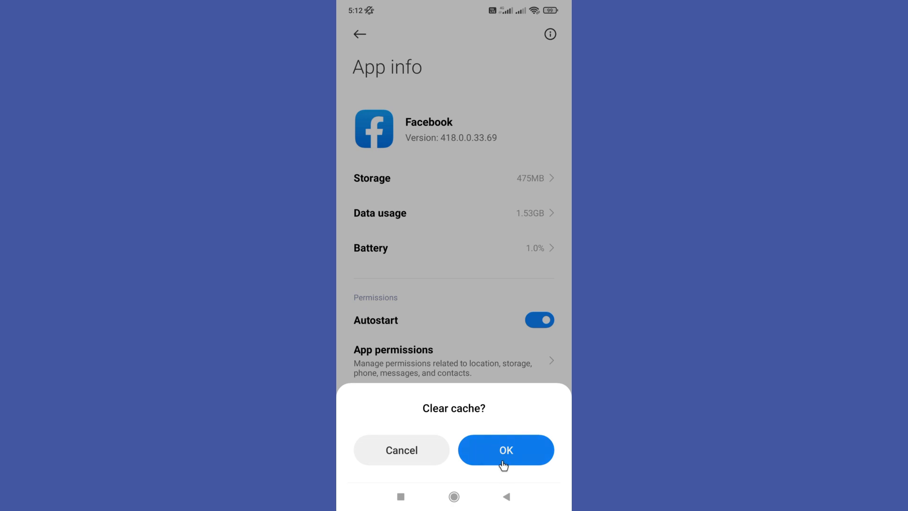
{"action": "left_click", "coordinate": [504, 450]}
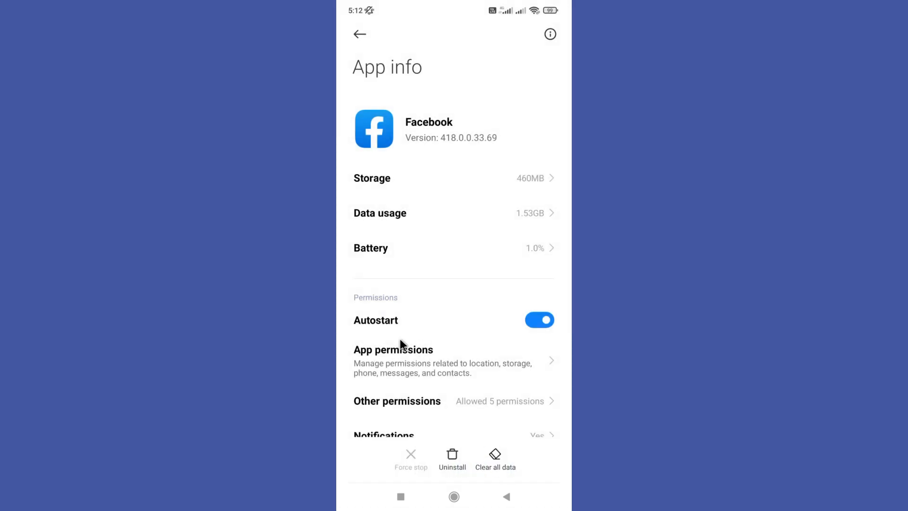
Step: Open Facebook's App permissions page
{"action": "left_click", "coordinate": [392, 358]}
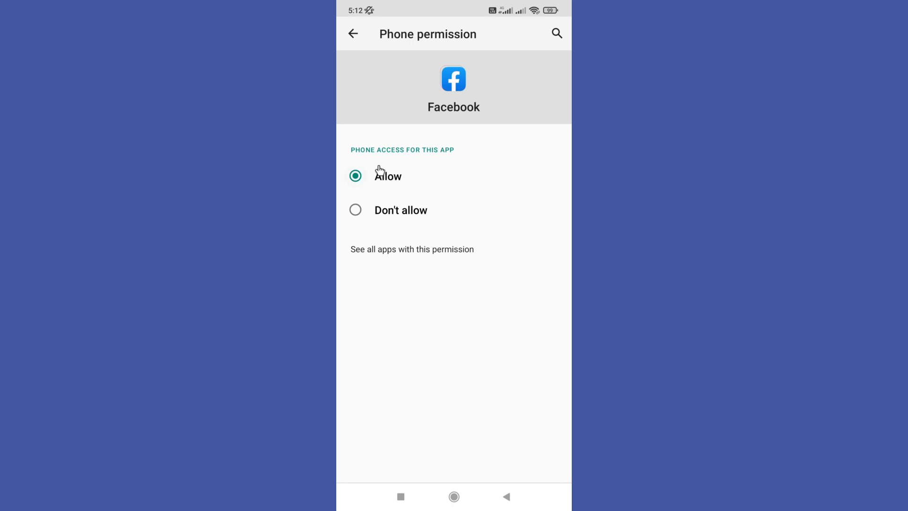
{"action": "mouse_move", "coordinate": [388, 186]}
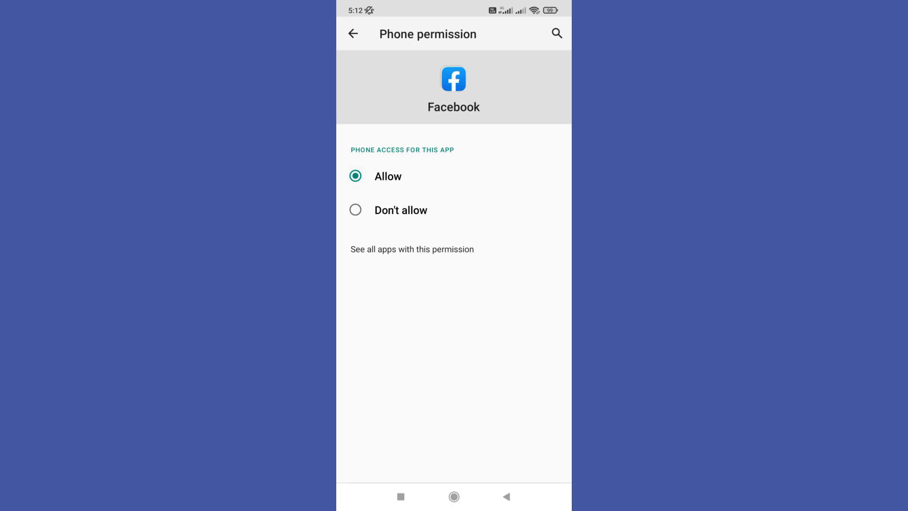
{"action": "mouse_move", "coordinate": [375, 269]}
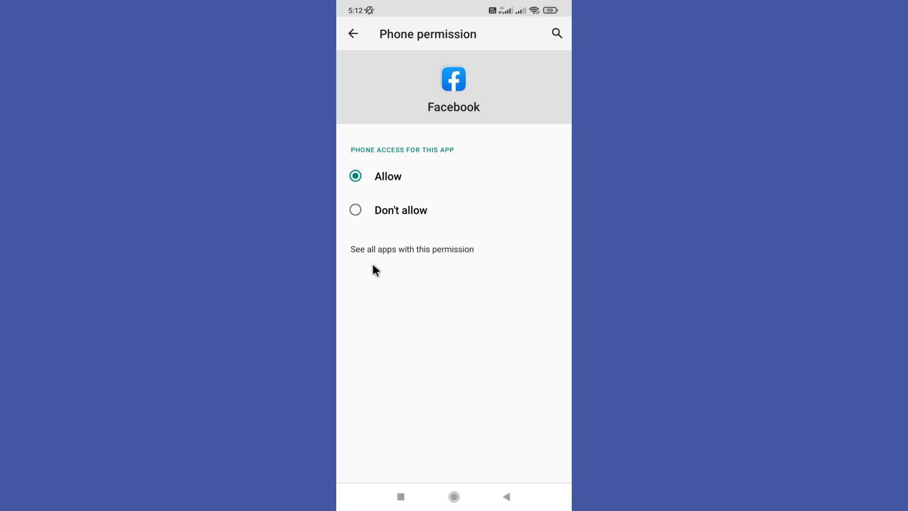